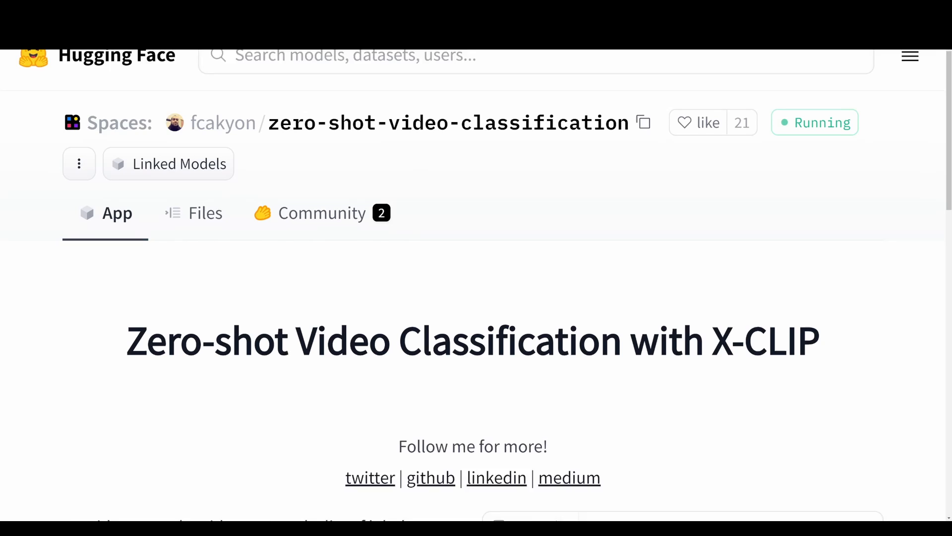
Go down to the cat clip example and select the 'cat fight club' label text
scroll("down", 3)
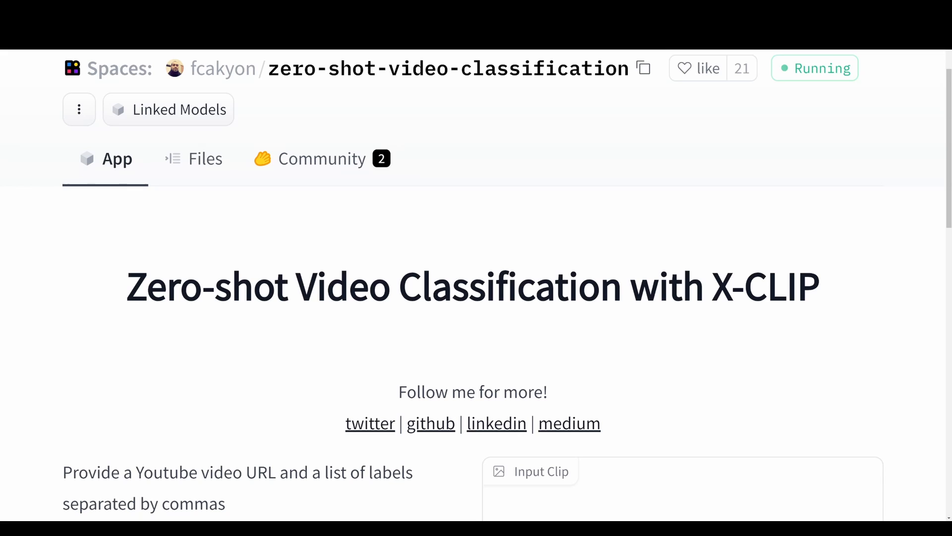
scroll("down", 3)
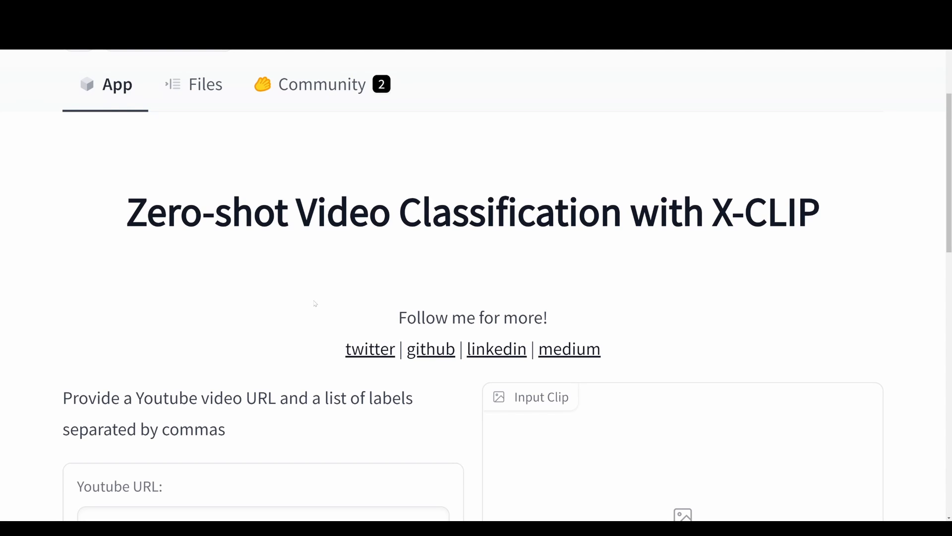
scroll("down", 3)
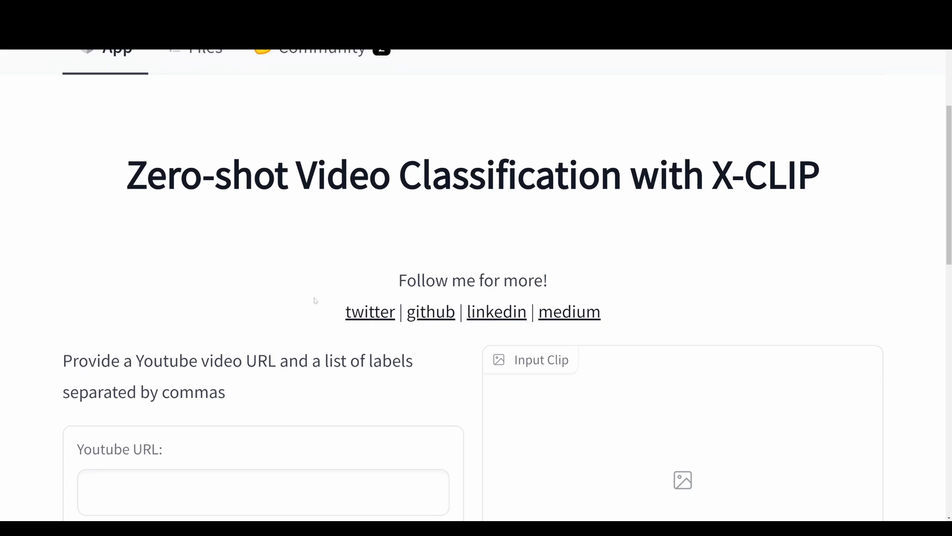
scroll("down", 3)
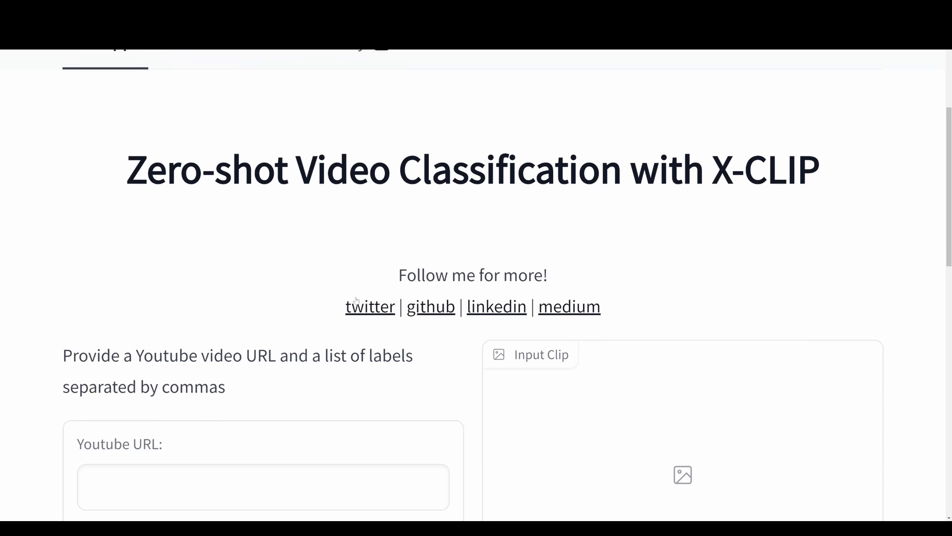
scroll("down", 3)
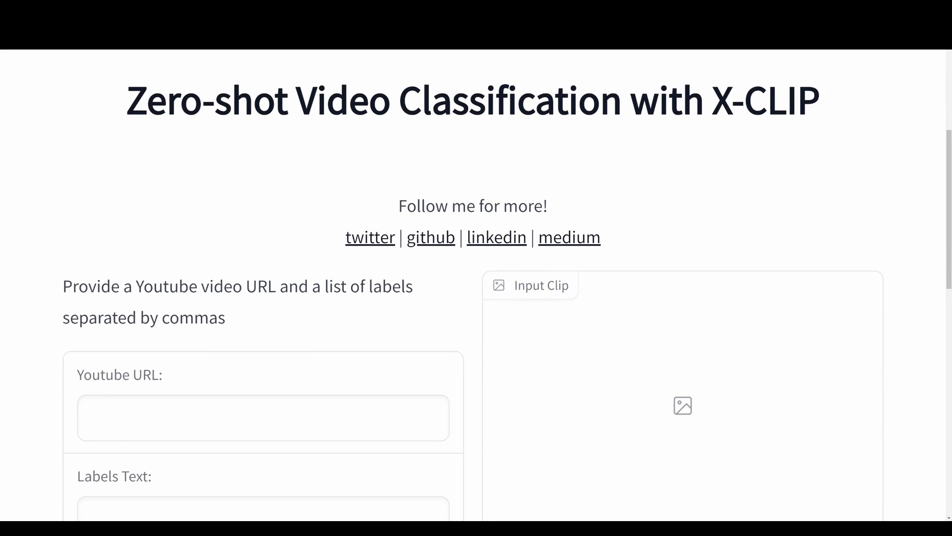
mouse_move(340, 306)
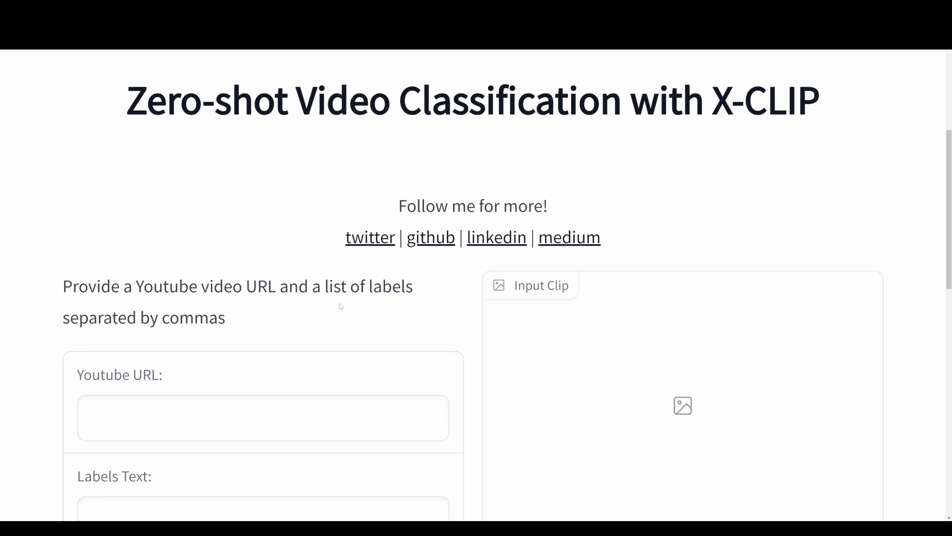
scroll("down", 3)
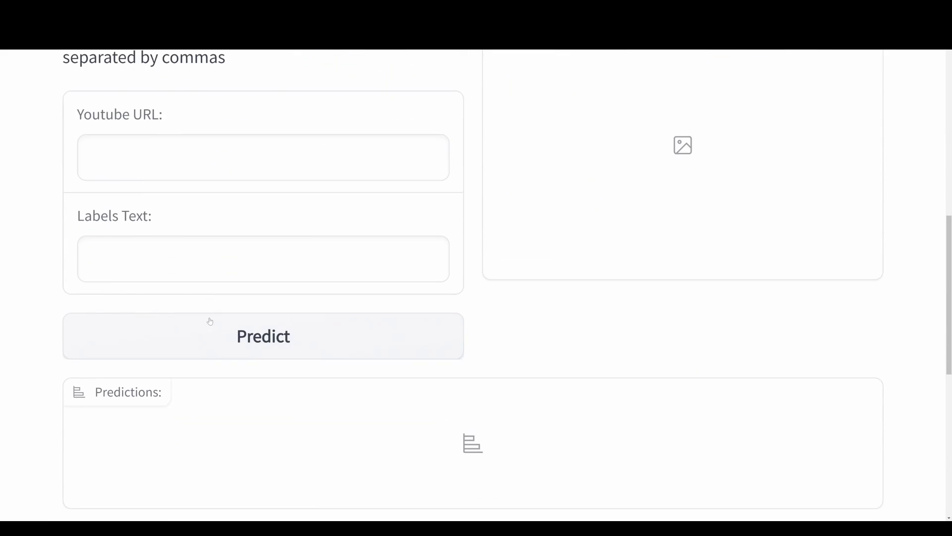
scroll("down", 3)
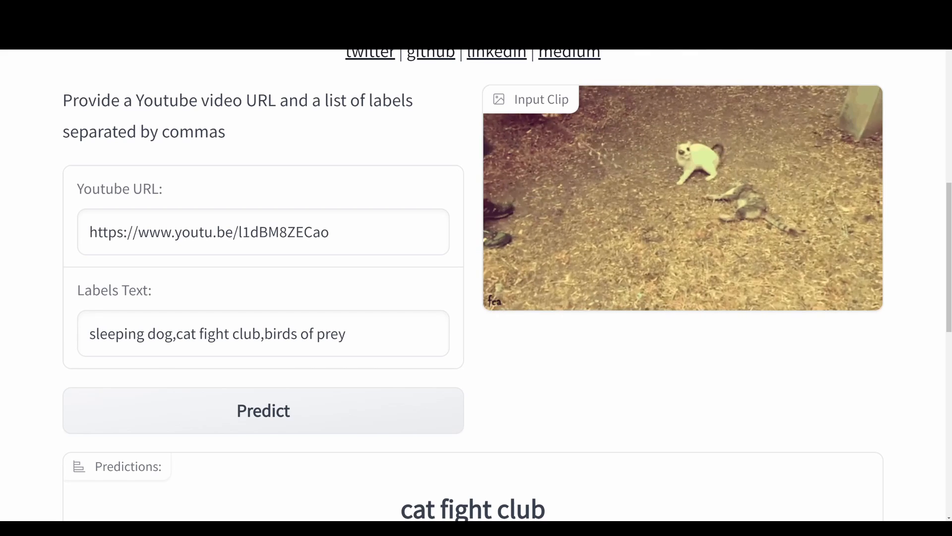
double_click(126, 334)
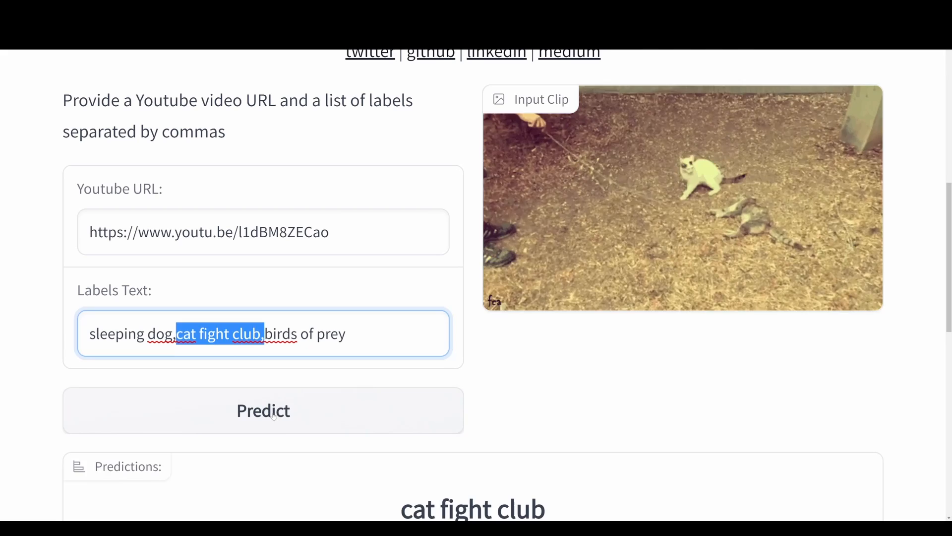
Rerun prediction on the cat clip: cat fight club 100%, sleeping dog and birds of prey 0%
left_click(263, 411)
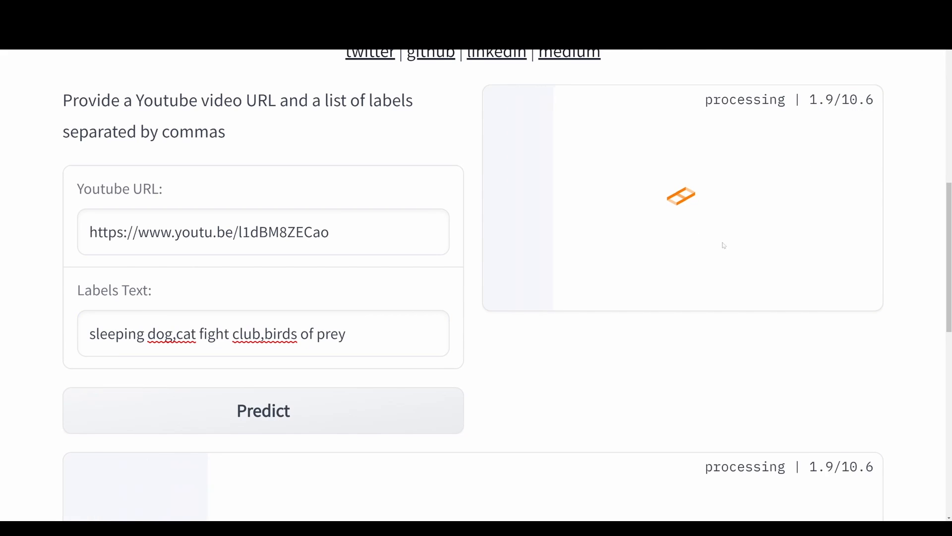
scroll("down", 3)
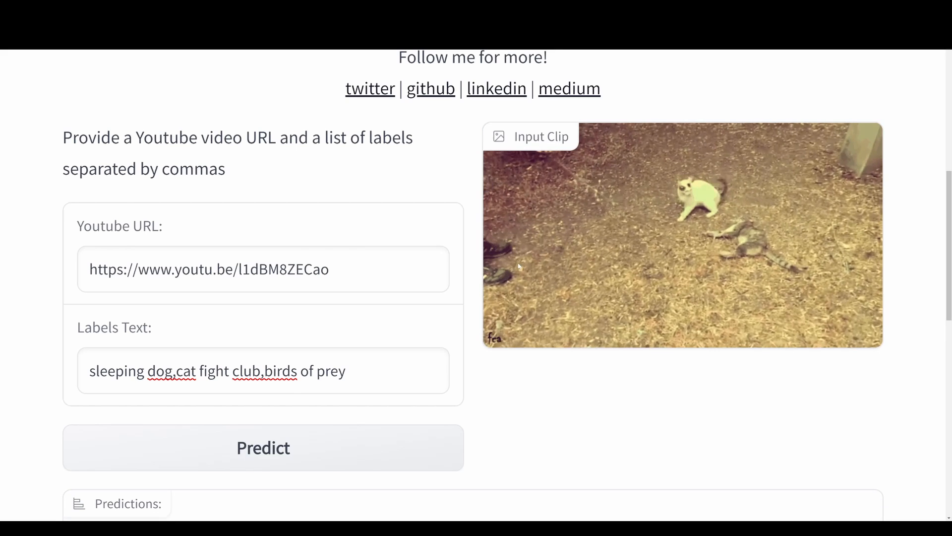
left_click(262, 447)
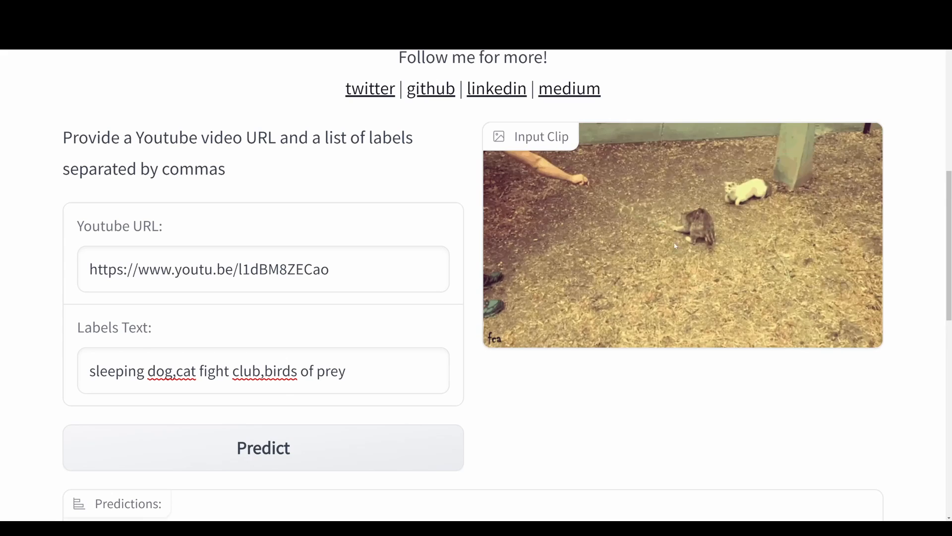
left_click(263, 448)
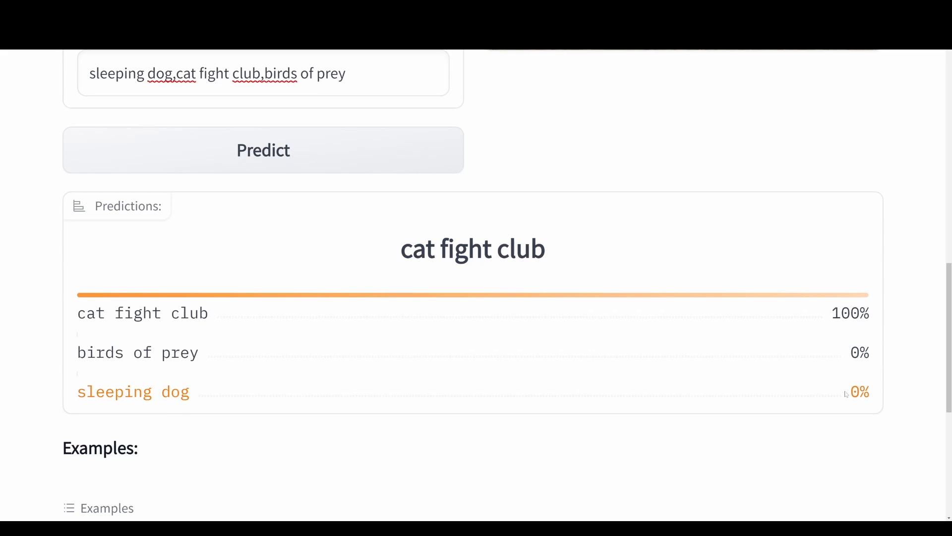
Scroll down toward the Examples table to enter the watch?v=HY2HCsJ0Dog URL
scroll("down", 3)
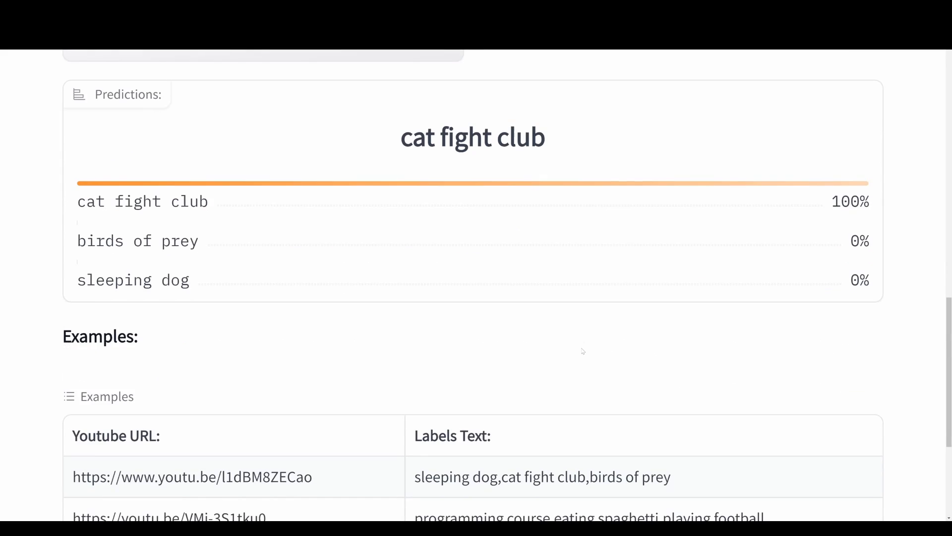
scroll("down", 3)
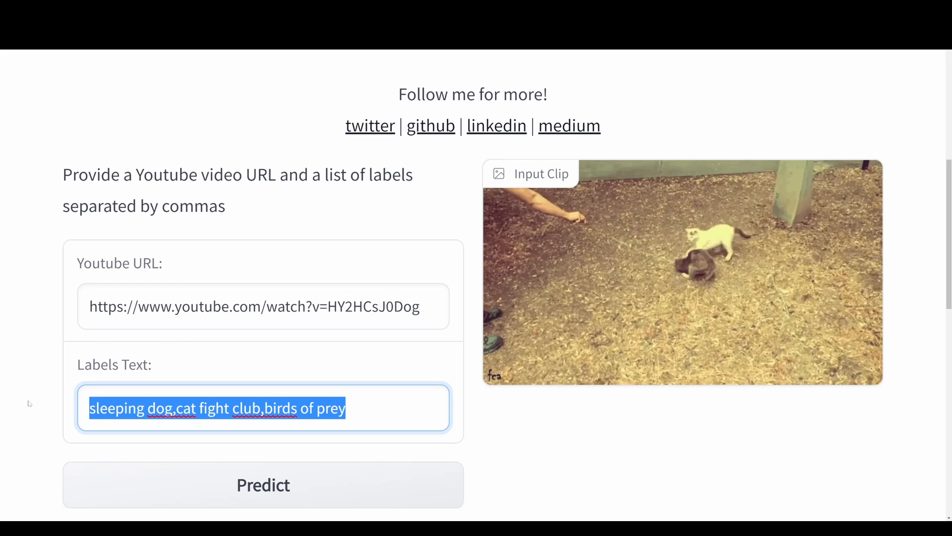
Delete the old labels and enter 'car, flowers, nature, castle, house, boy, staircase'
key("Delete")
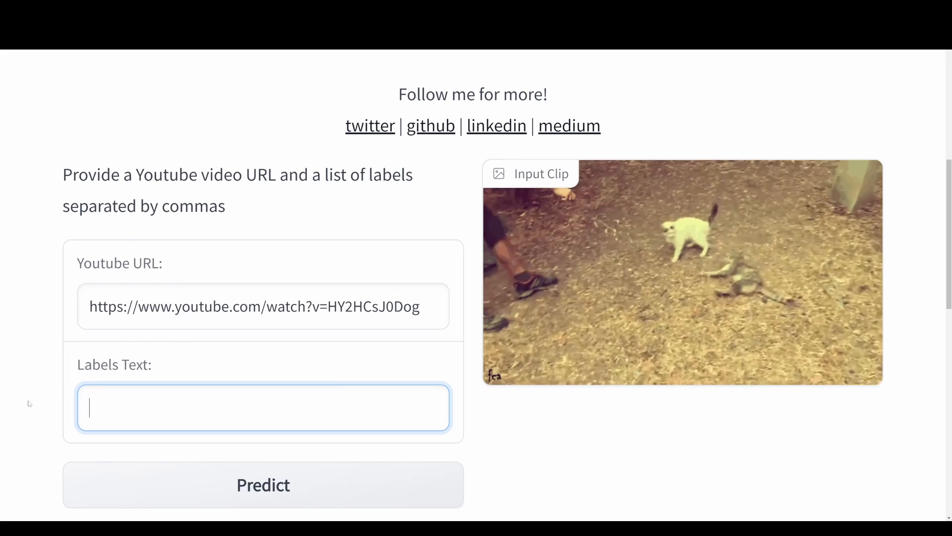
type("car,")
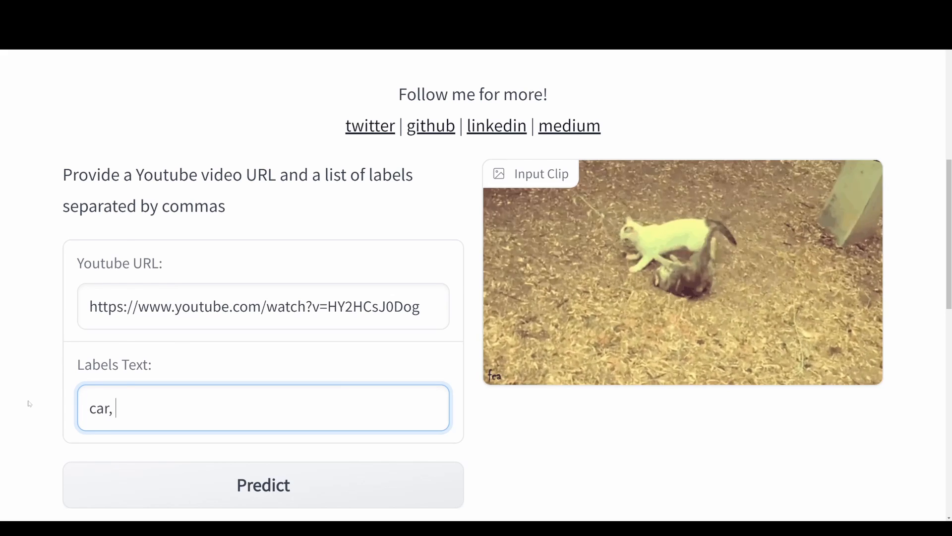
type("flowers,.")
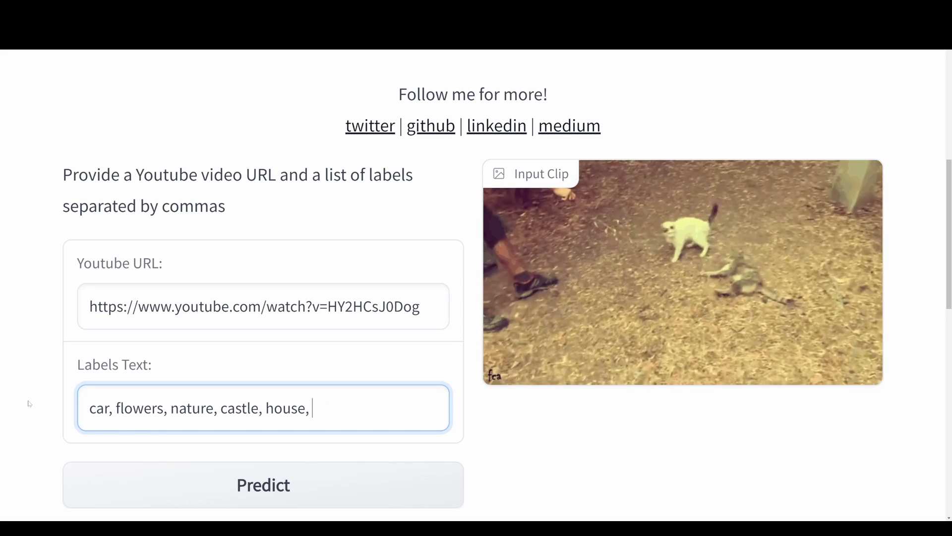
type("boy,")
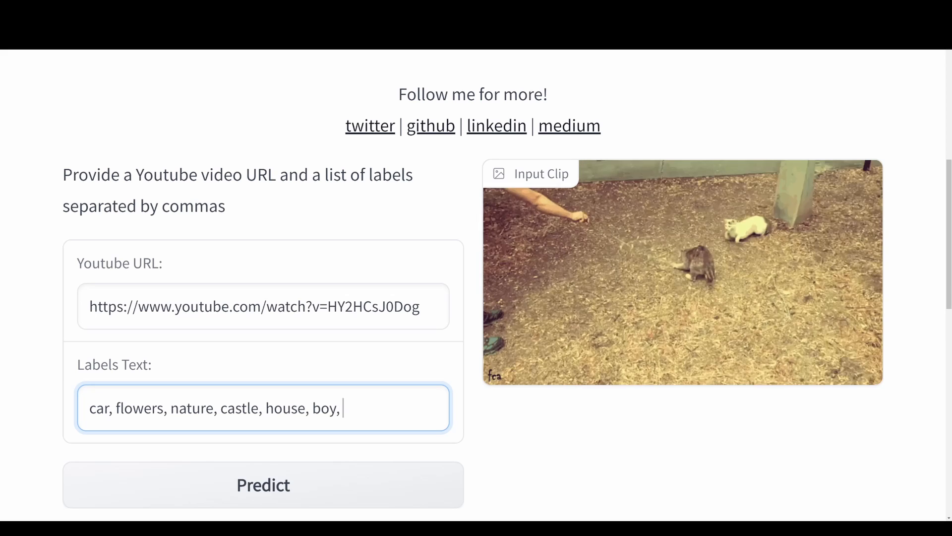
type("stairca")
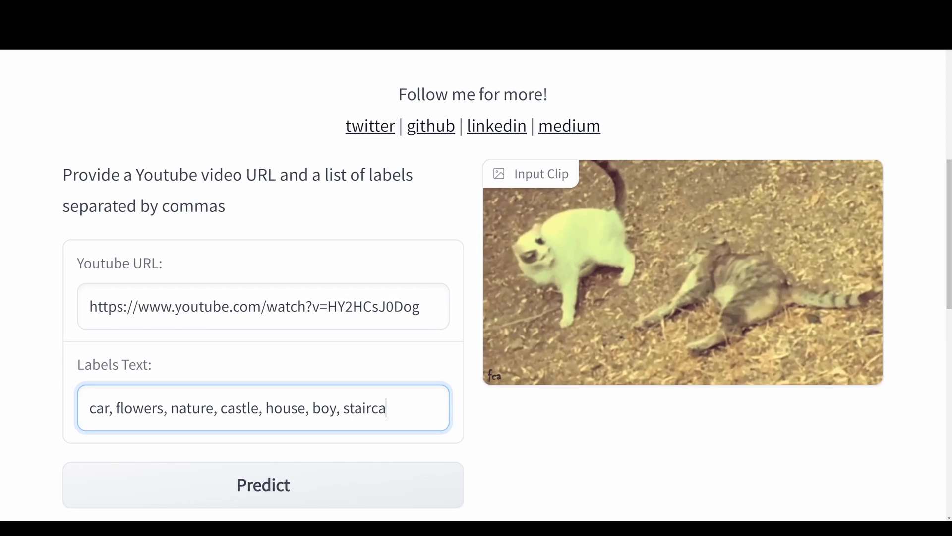
type("se")
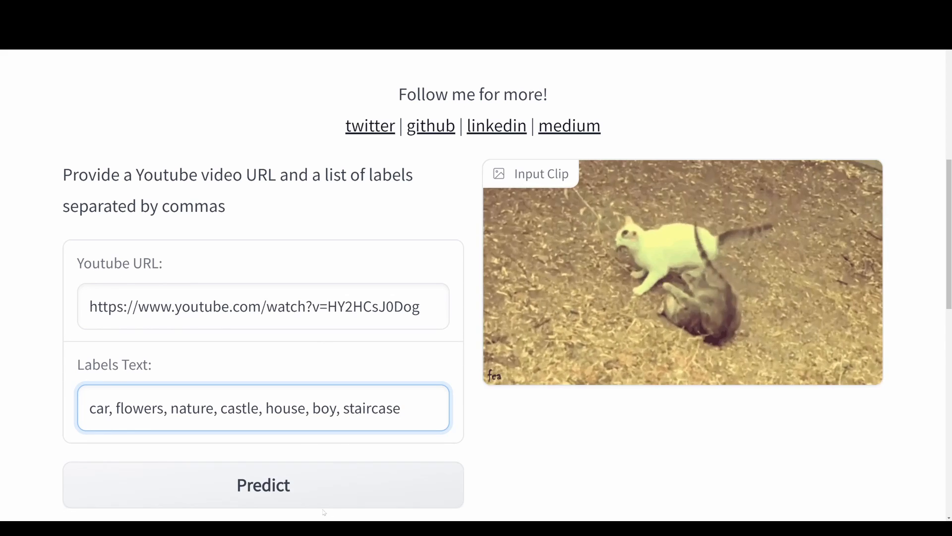
Run prediction on the new video, loading the flower-lined staircase clip
left_click(263, 485)
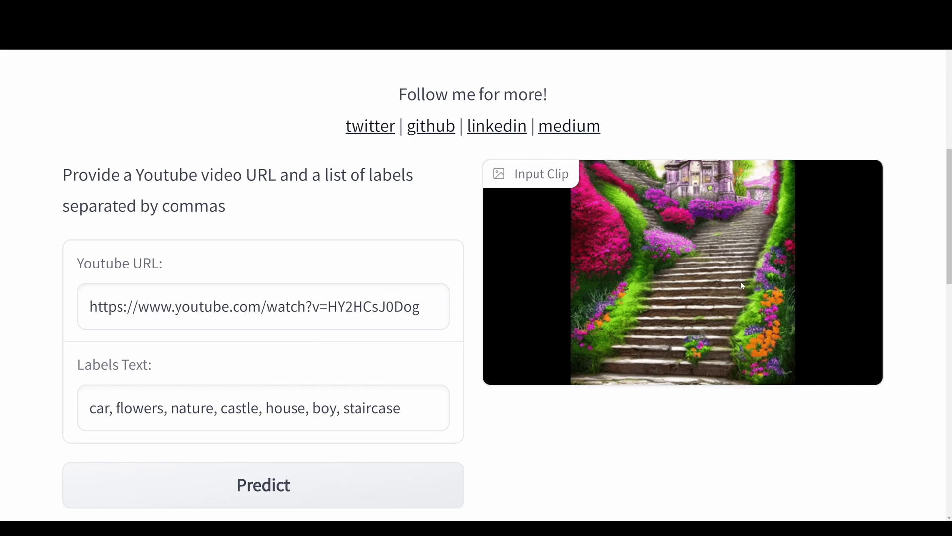
left_click(263, 485)
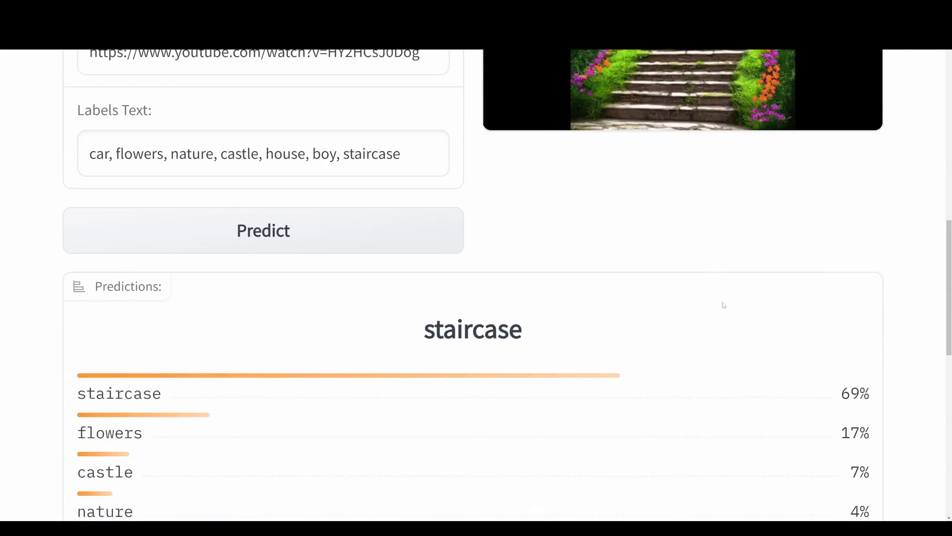
scroll("down", 3)
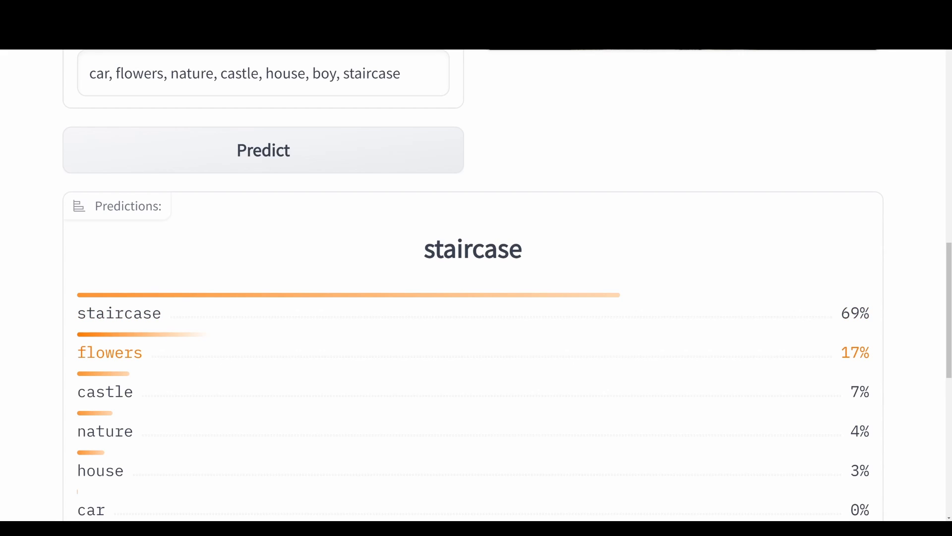
scroll("down", 3)
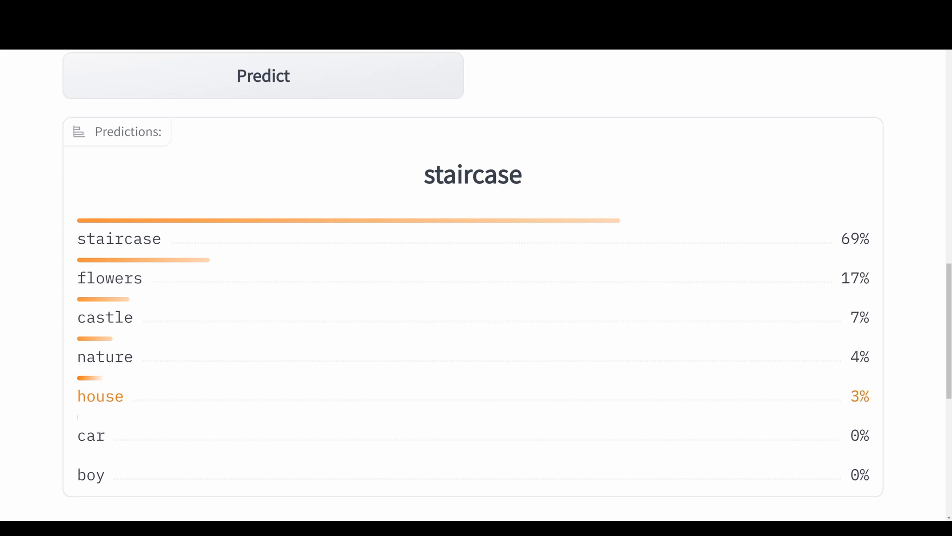
mouse_move(91, 435)
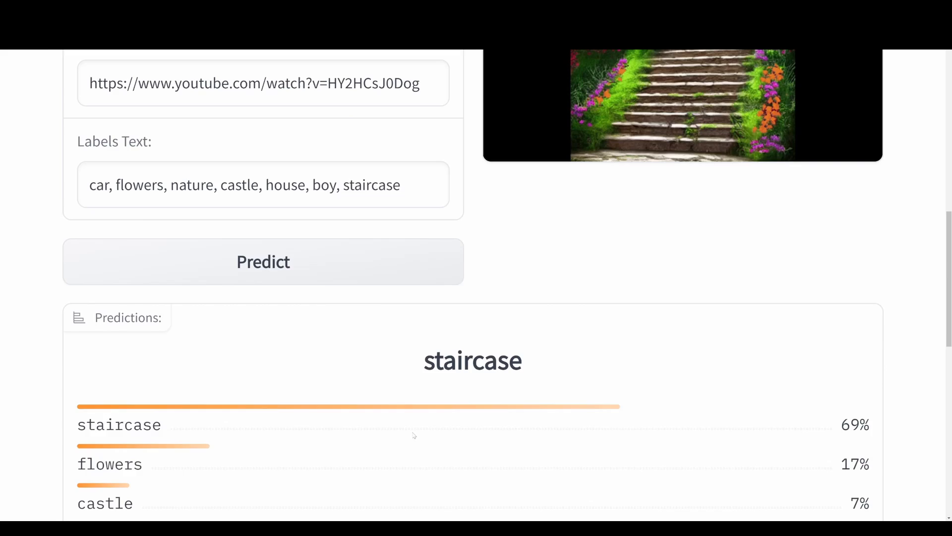
scroll("down", 3)
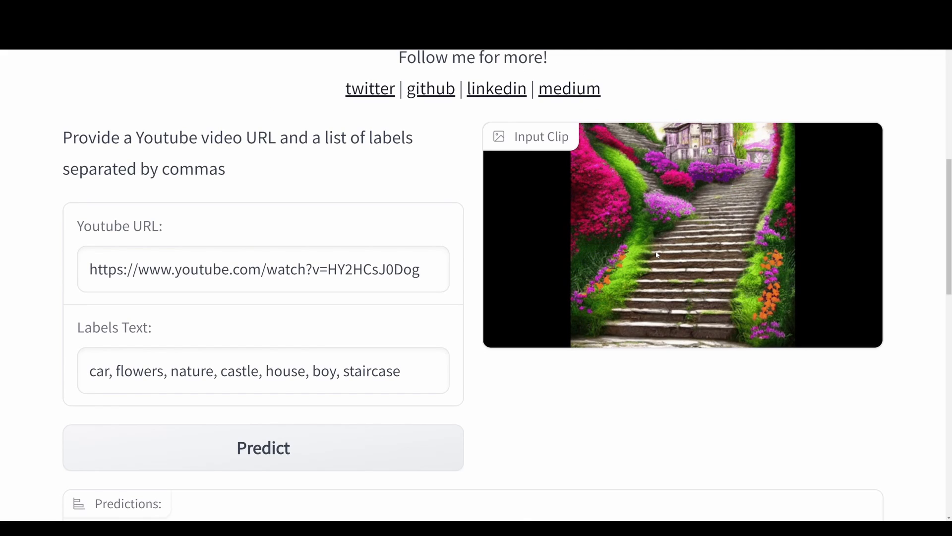
mouse_move(675, 255)
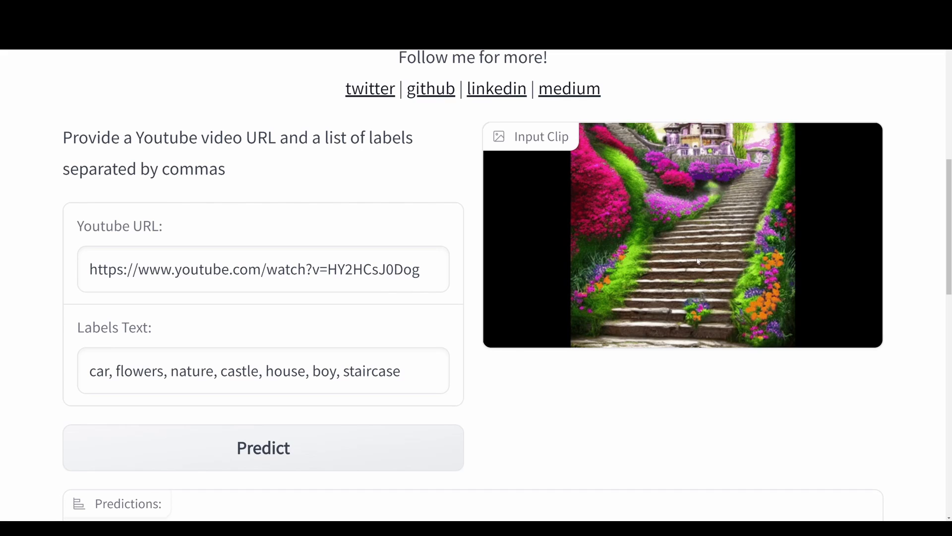
mouse_move(305, 168)
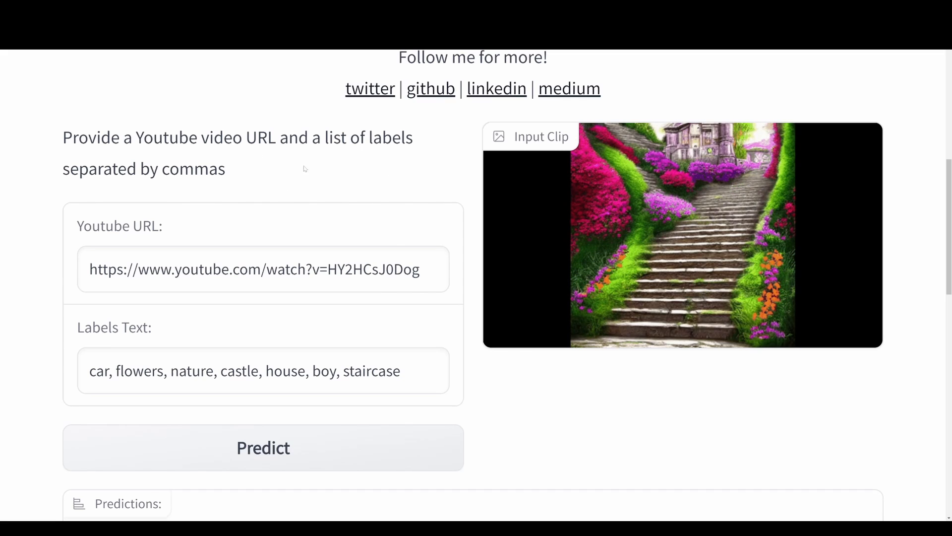